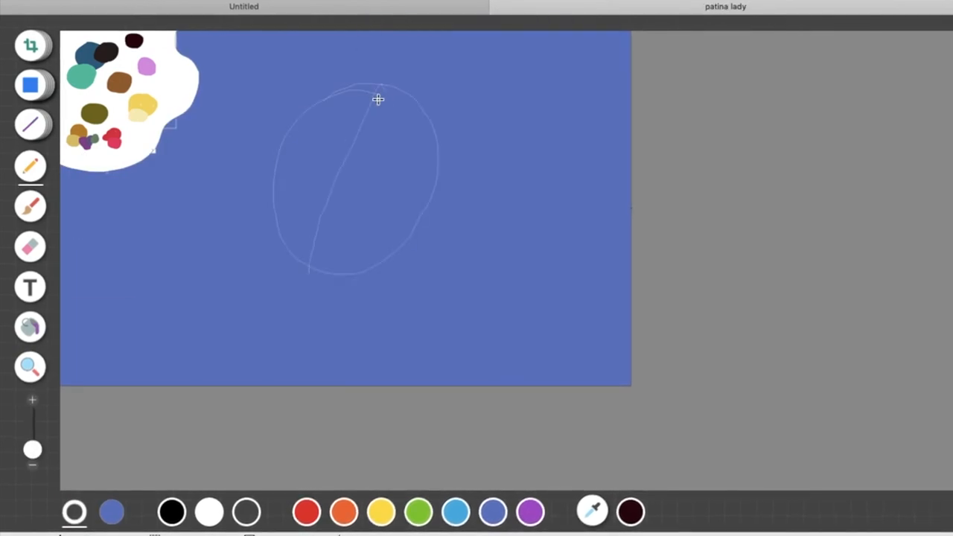
- Sketch a faint oval outline on Patina's blue canvas with the pencil
drag(377, 99, 322, 183)
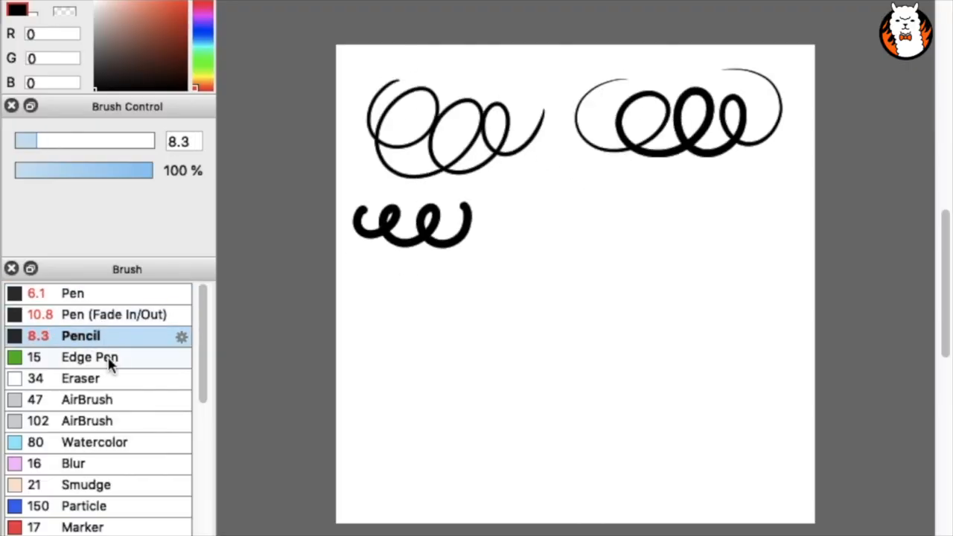
- Sample Edge Pen and two more brushes from the Brush panel as test squiggles
click(95, 442)
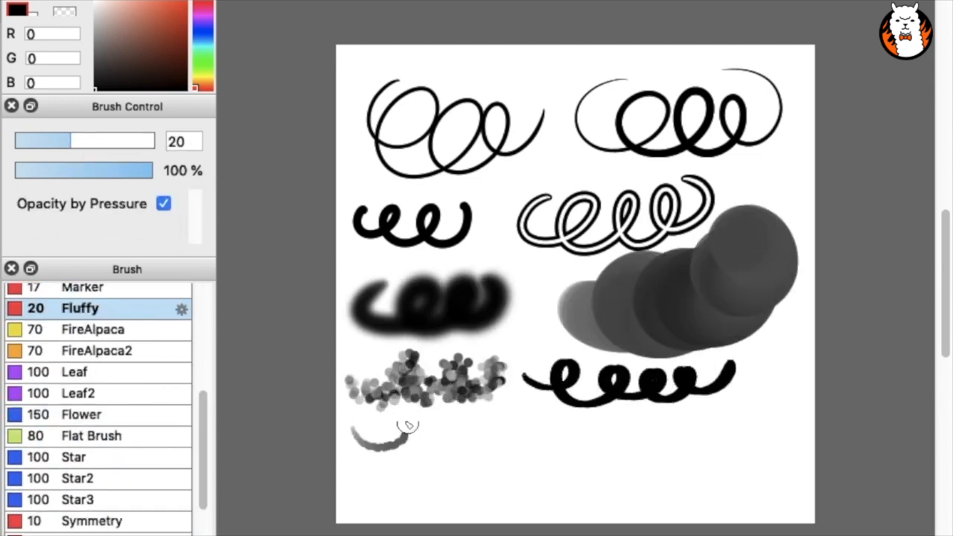
click(82, 415)
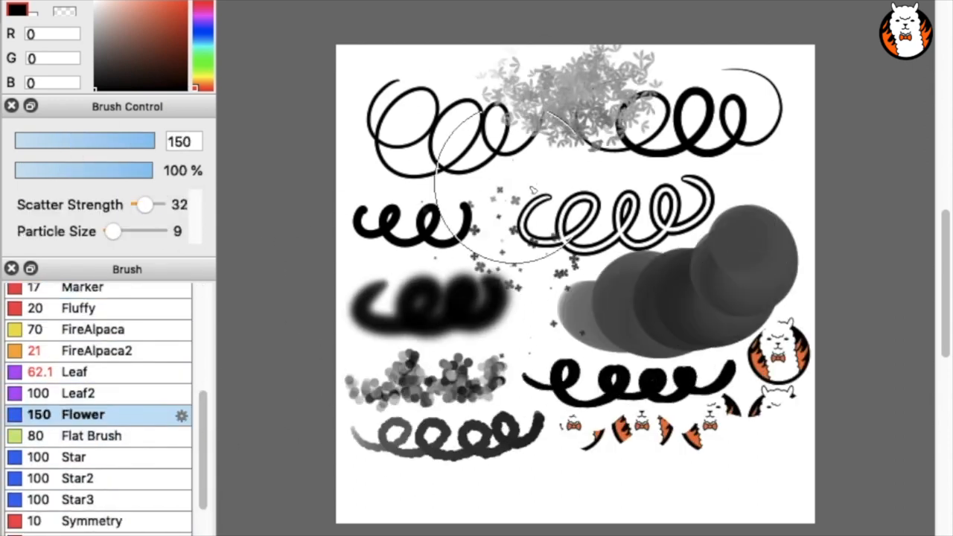
click(105, 438)
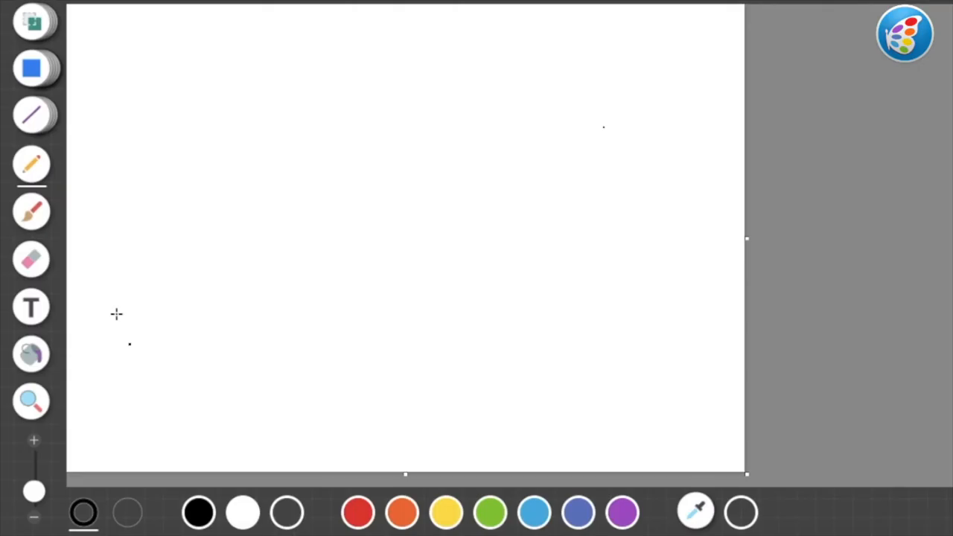
- Draw a top squiggle and thick black blobs, underline 'all pixels', and add a left stroke
drag(85, 97, 342, 74)
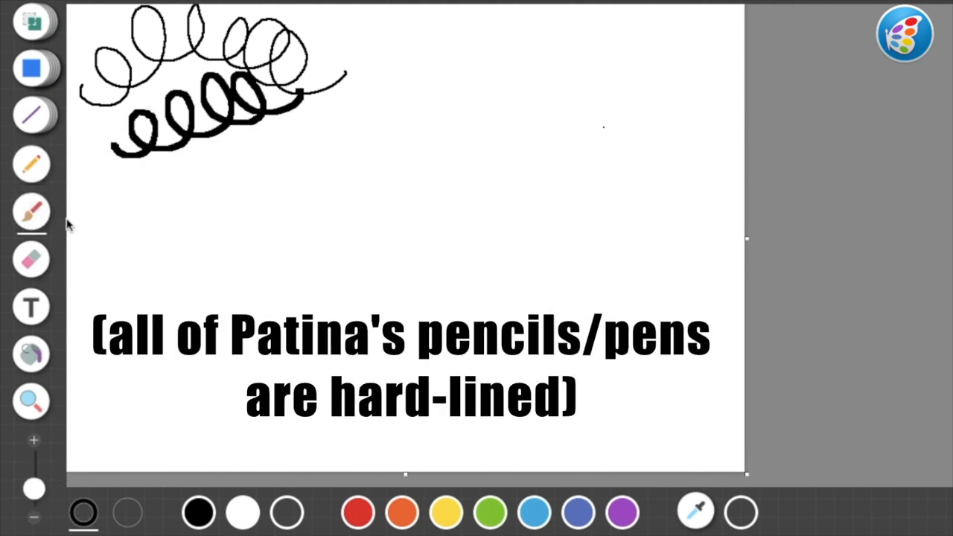
mouse_move(127, 217)
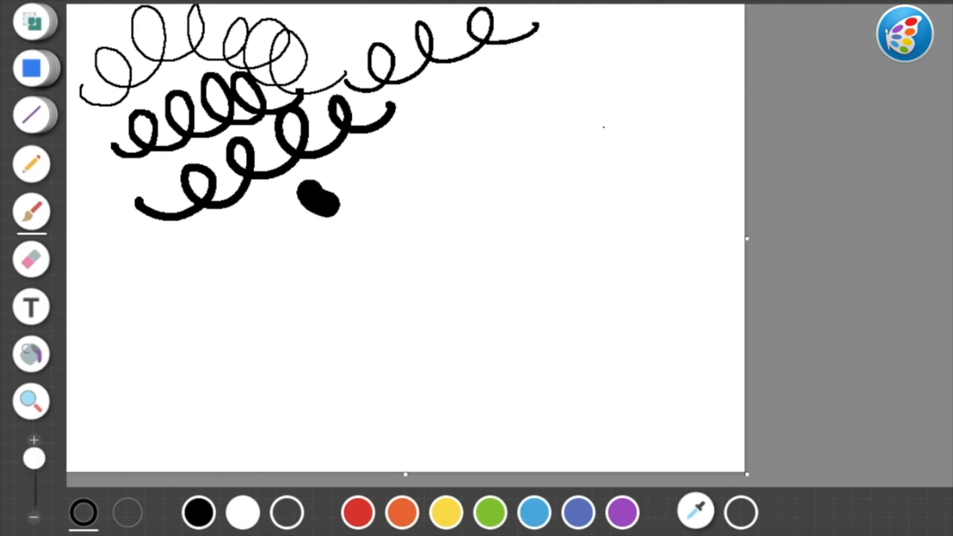
drag(313, 201, 477, 119)
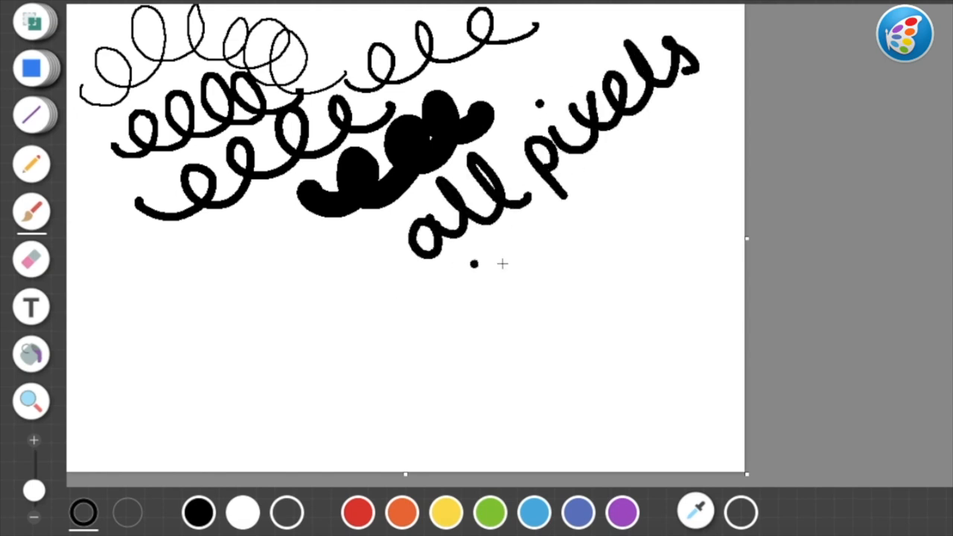
drag(447, 324, 666, 116)
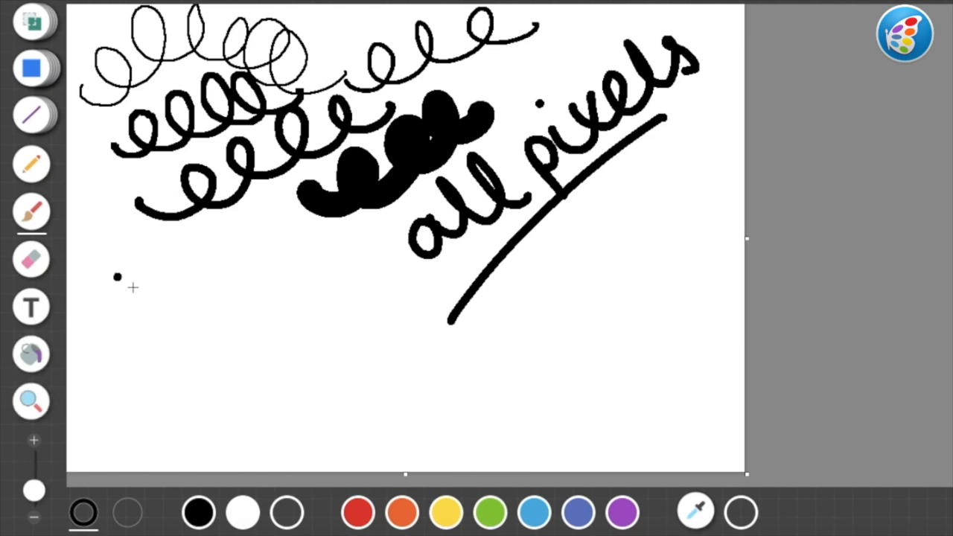
drag(242, 260, 272, 313)
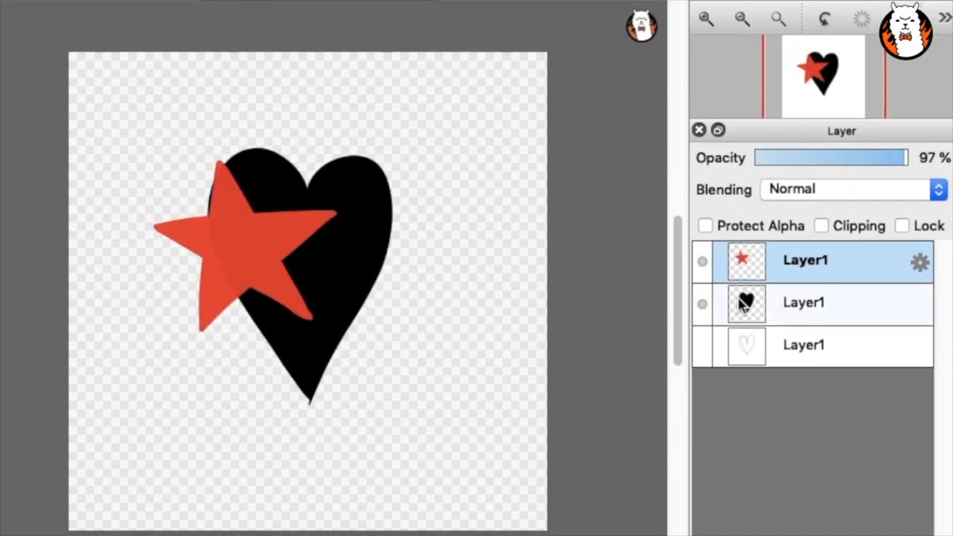
- Select the black heart layer in FireAlpaca's Layer panel
click(853, 188)
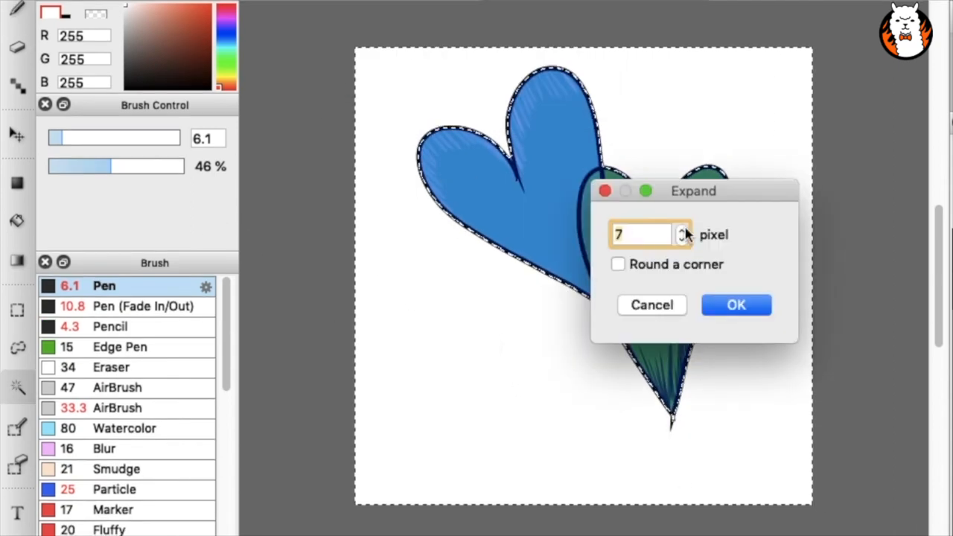
- Confirm expanding the hearts' selection by 7 pixels
click(736, 305)
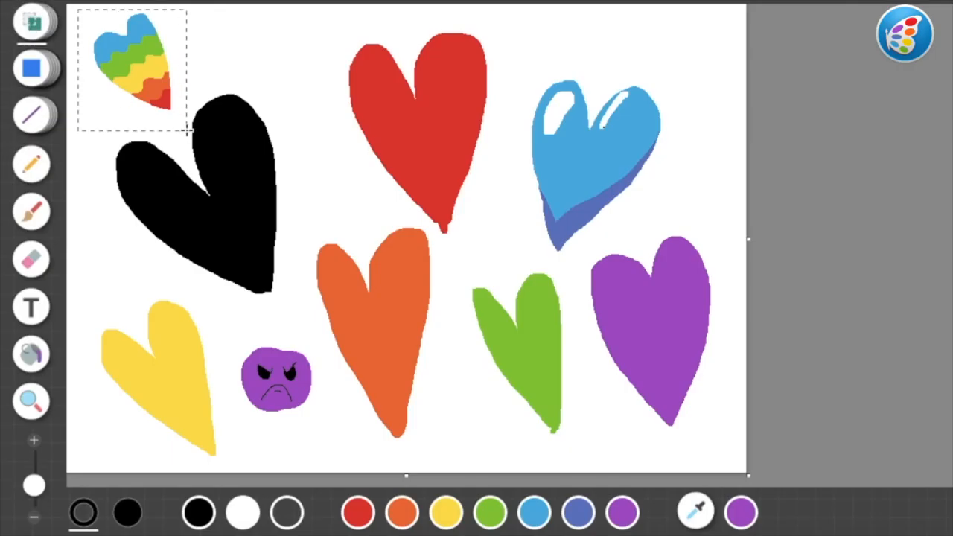
- Drag the rainbow heart's corner handle so it overlaps the black heart
drag(131, 70, 354, 261)
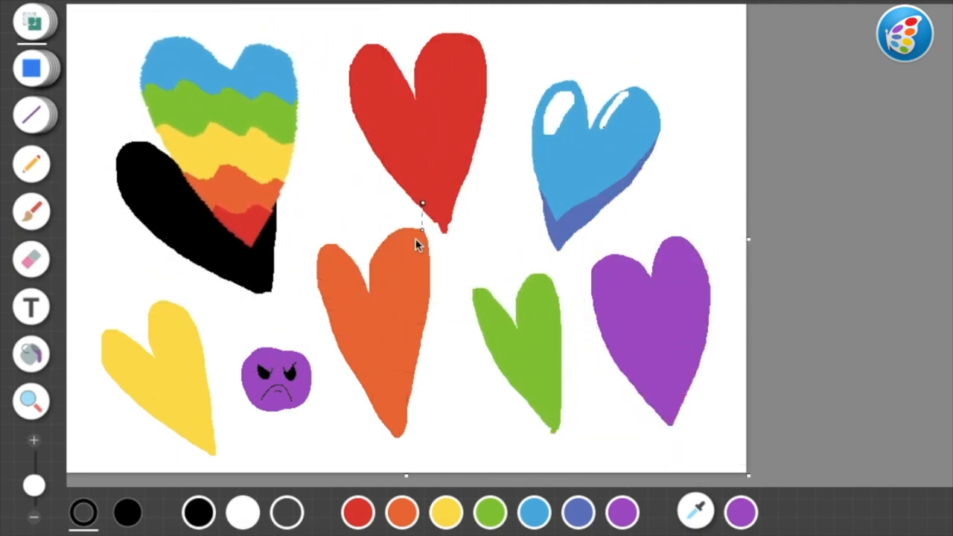
click(32, 20)
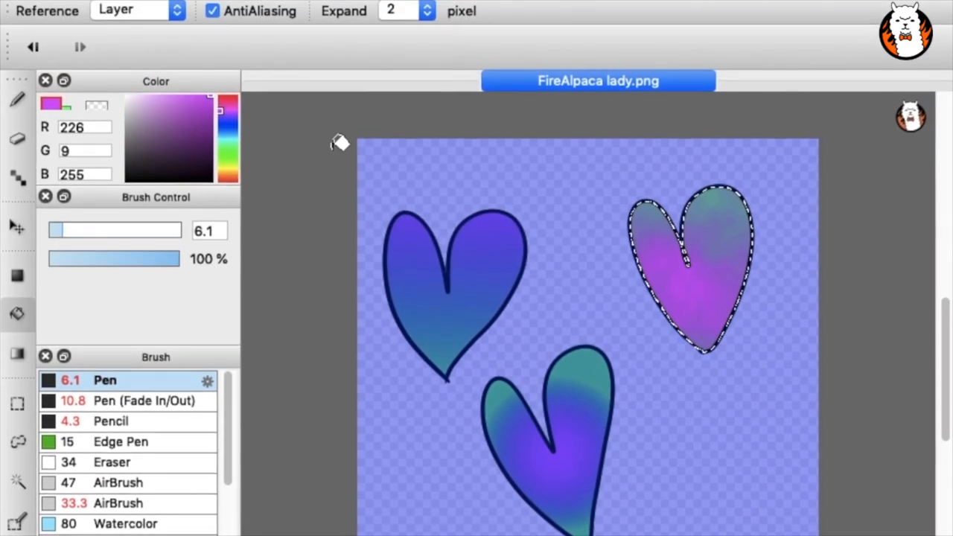
- Choose an entry from FireAlpaca's Filter menu
click(307, 10)
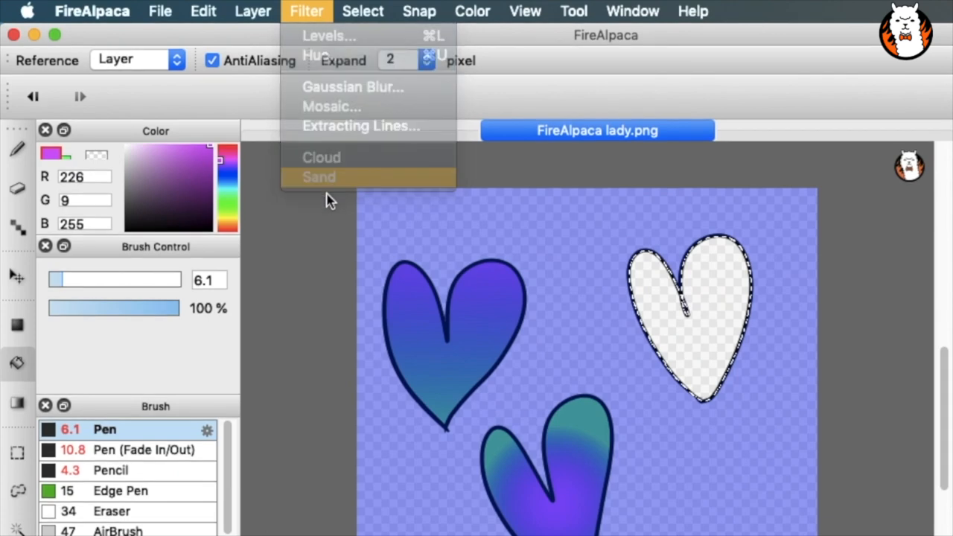
click(320, 176)
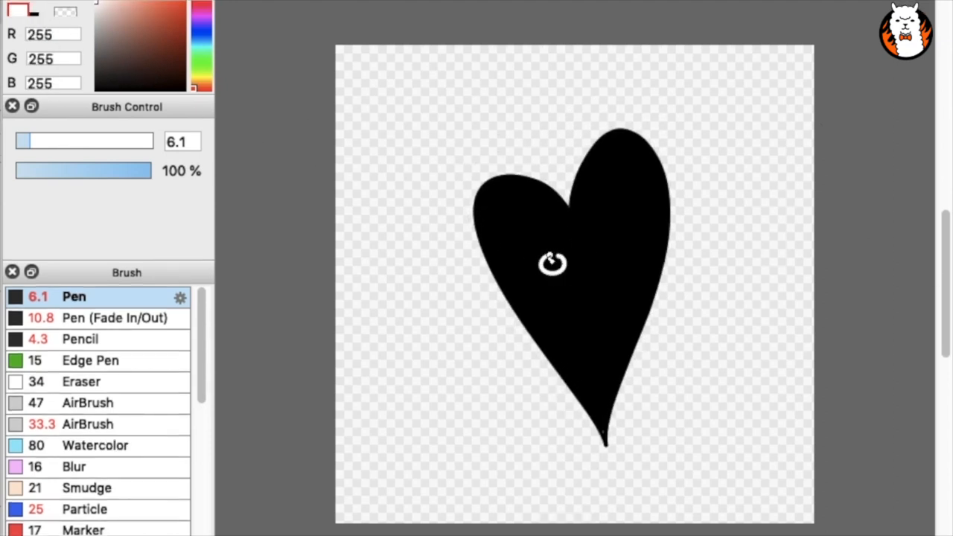
mouse_move(611, 243)
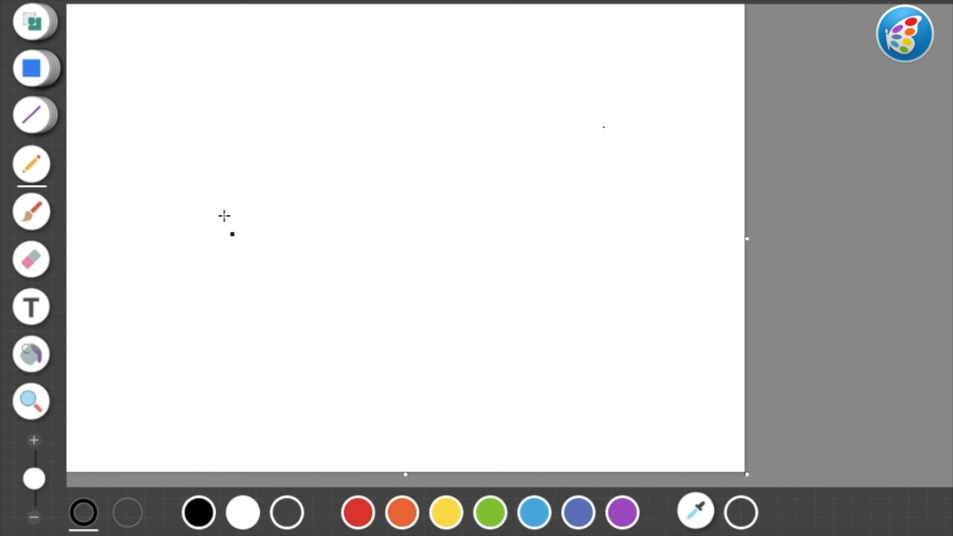
- Draw the black heart outline and another heart outline, then select the fill tool
drag(223, 208, 264, 291)
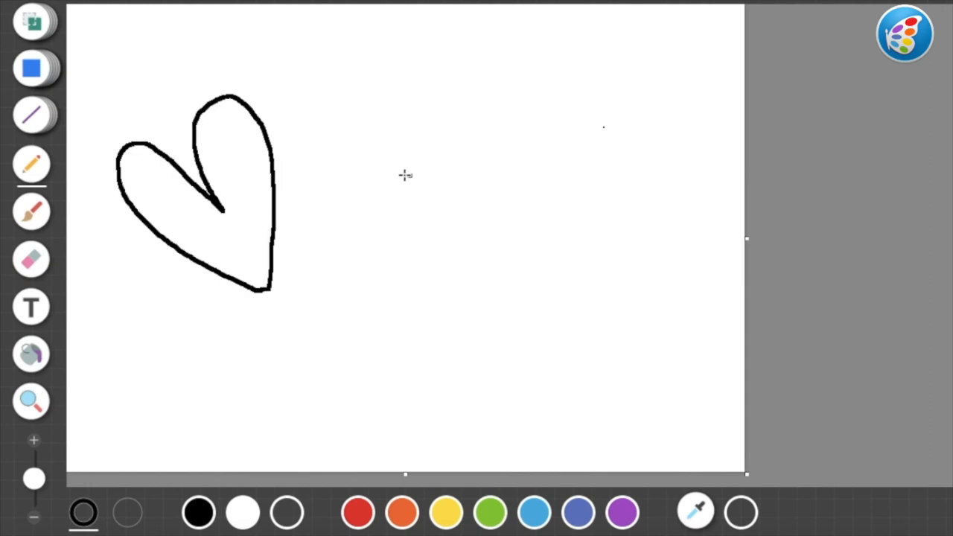
drag(354, 52, 447, 220)
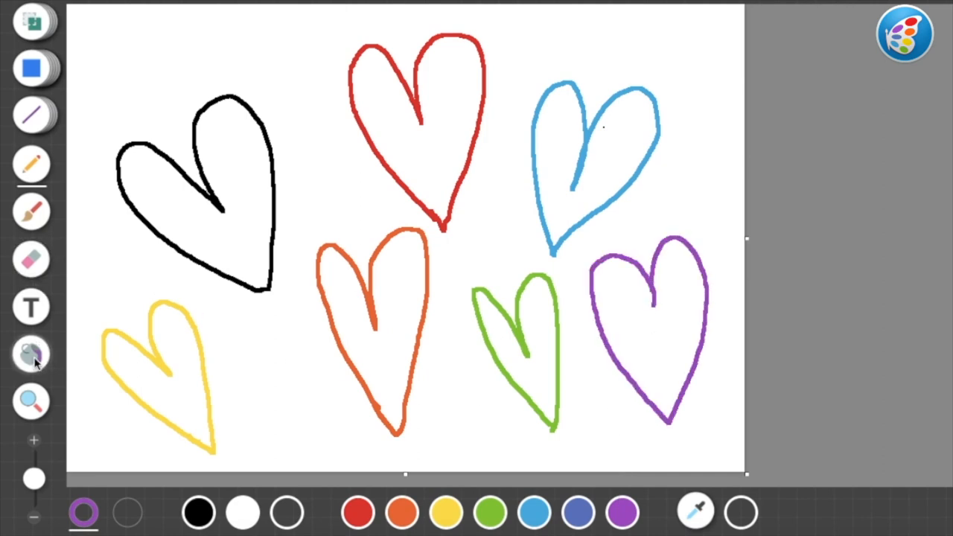
click(518, 376)
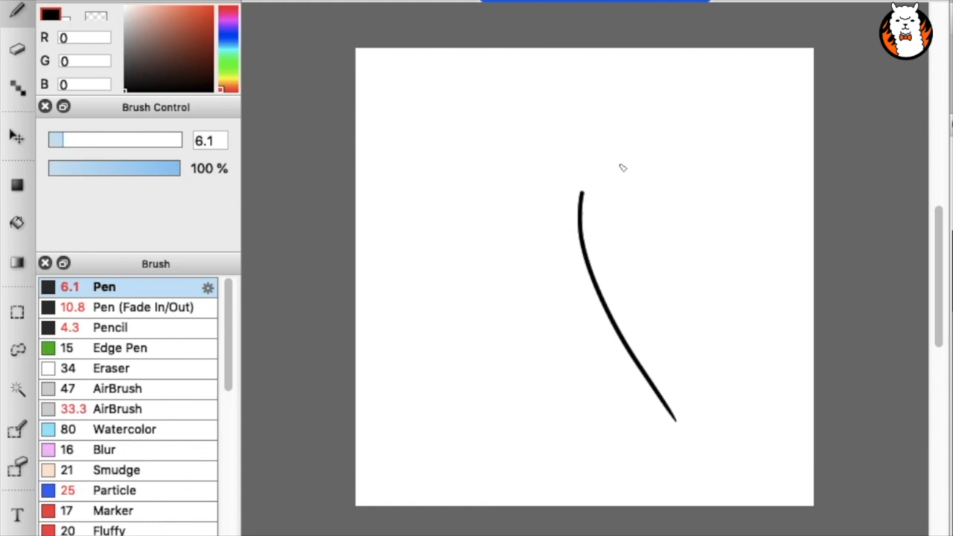
- Draw a heart outline stroke and fill the left heart with red
drag(585, 190, 670, 428)
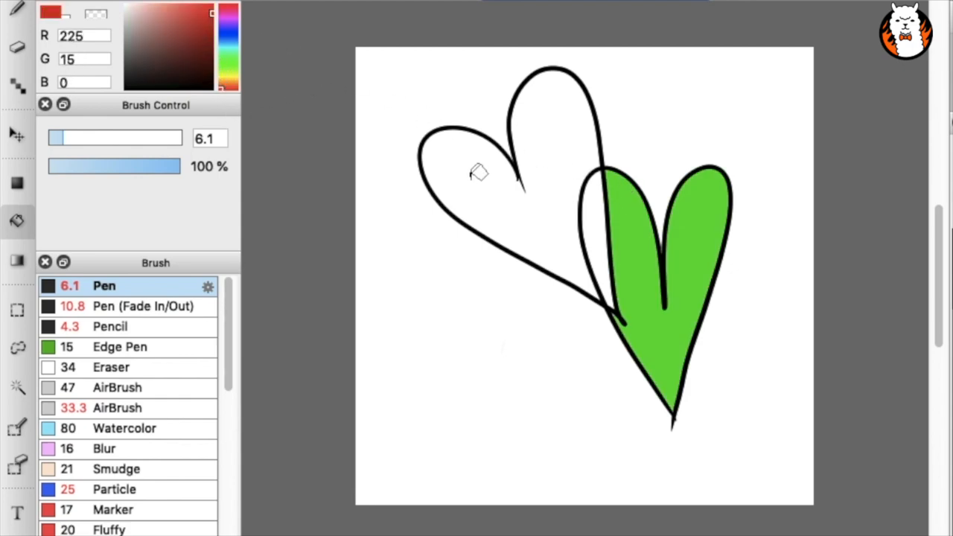
click(224, 55)
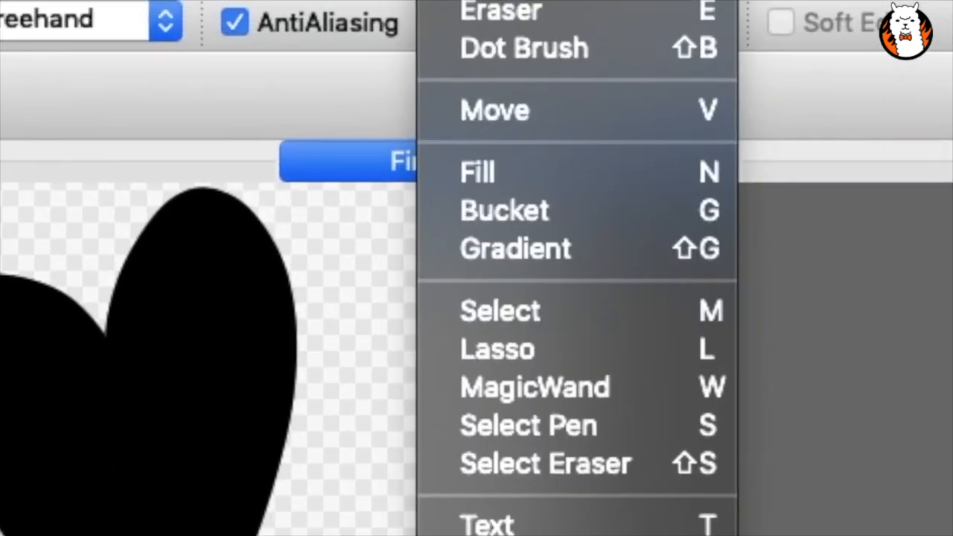
- Show the View menu's Zoom In, Zoom Out and fit-to-window commands
click(112, 41)
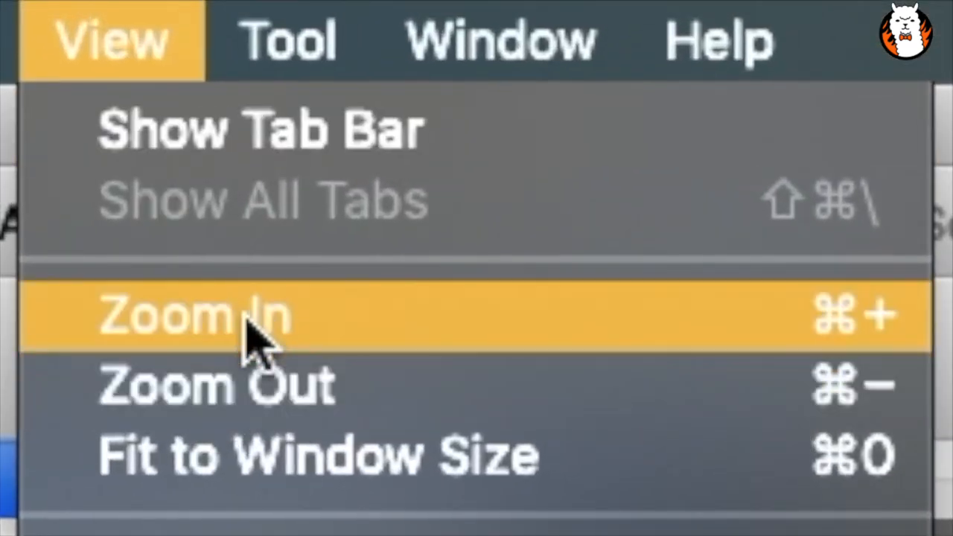
mouse_move(394, 312)
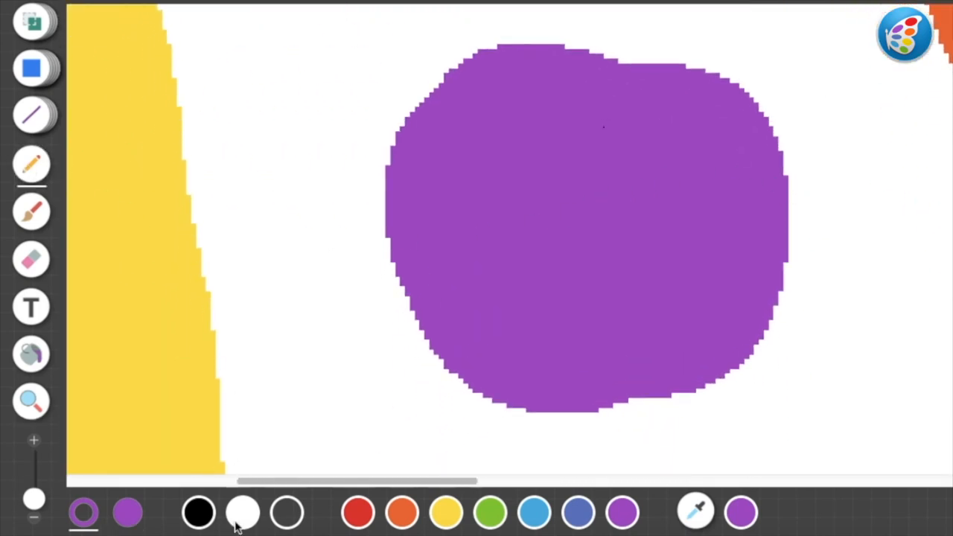
- Draw a black angry face on the purple blob and fill both eyes solid black
drag(477, 145, 562, 198)
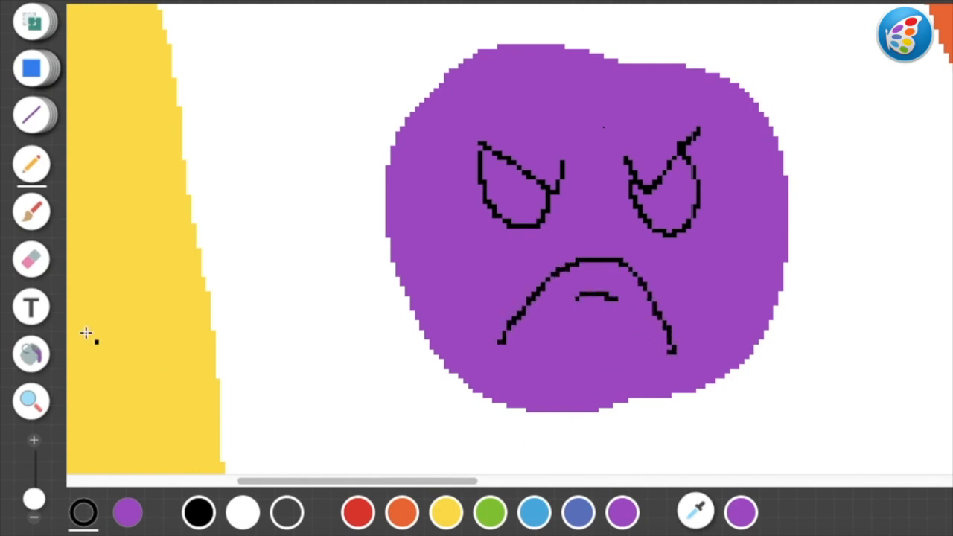
click(514, 187)
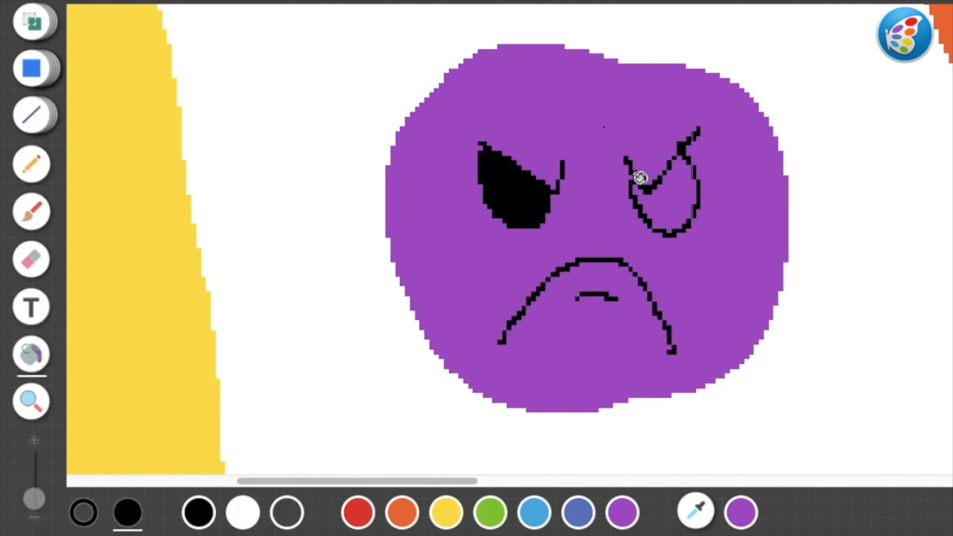
click(663, 182)
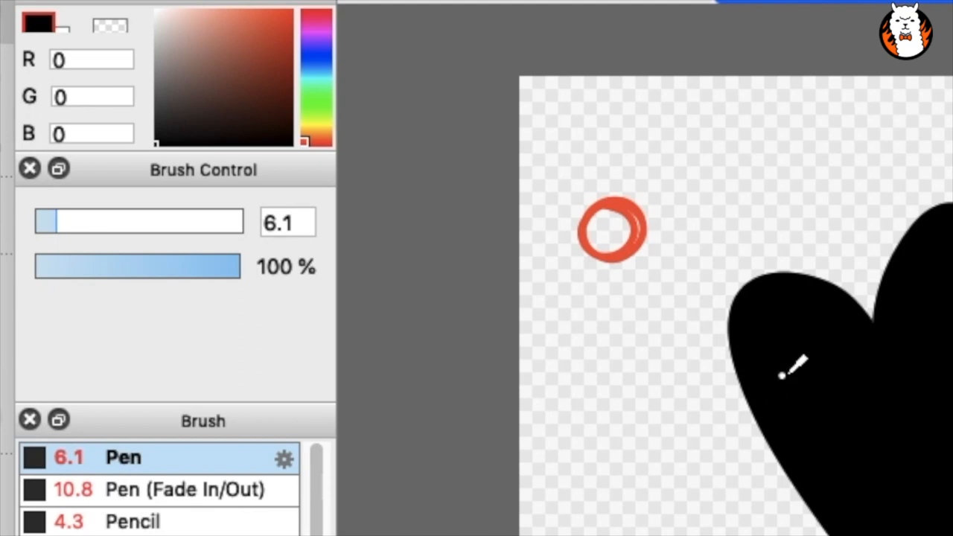
- Sample the orange ring's colour with the Option-key eyedropper in FireAlpaca
click(648, 216)
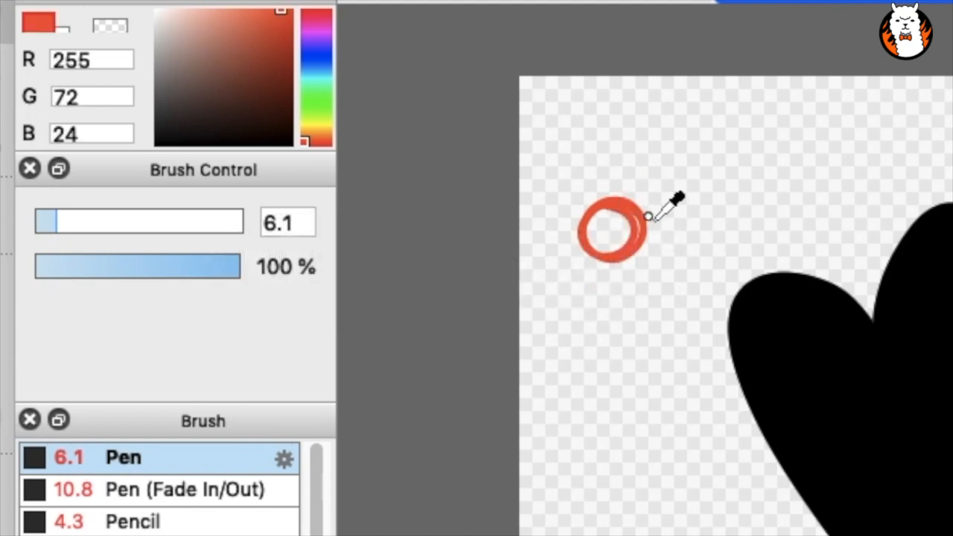
click(622, 202)
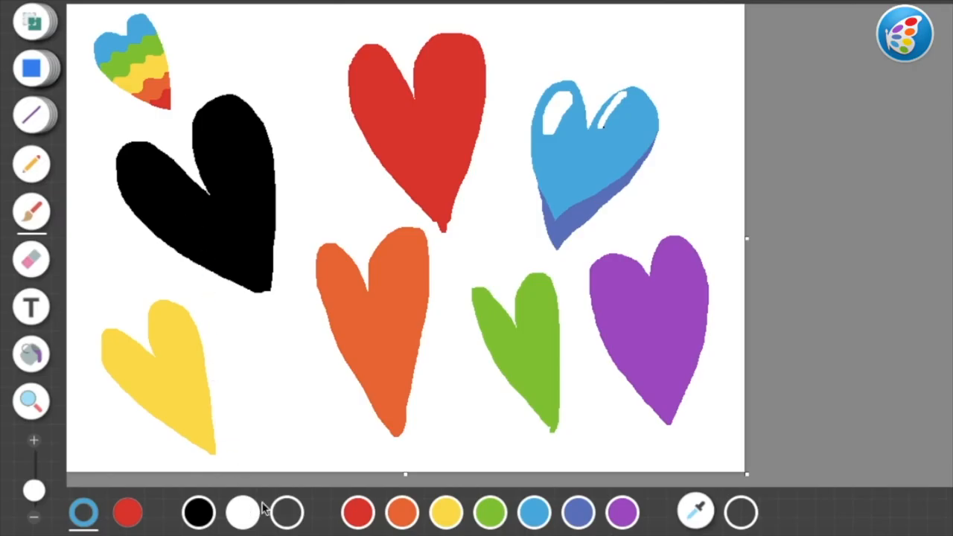
mouse_move(697, 512)
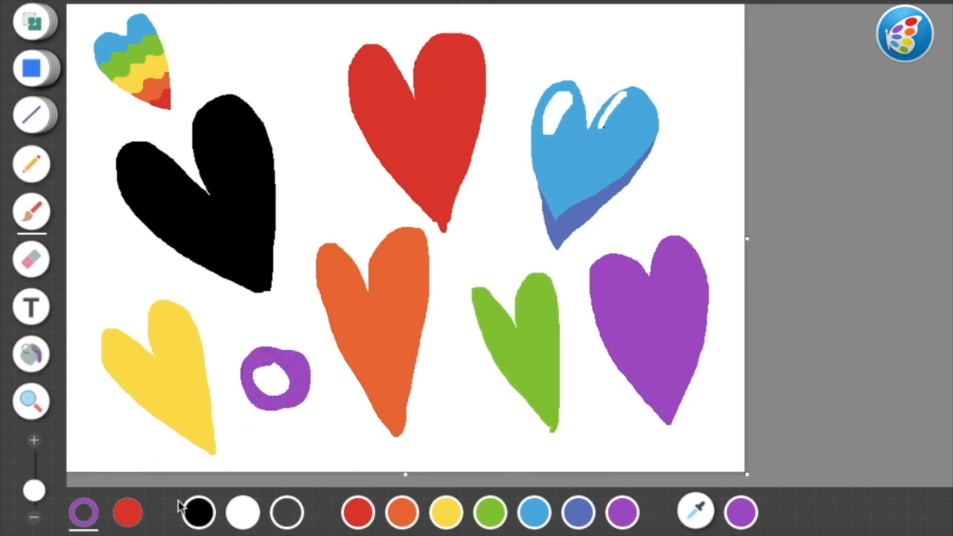
- Select Patina's eyedropper tool in the bottom toolbar to sample canvas colours
click(697, 512)
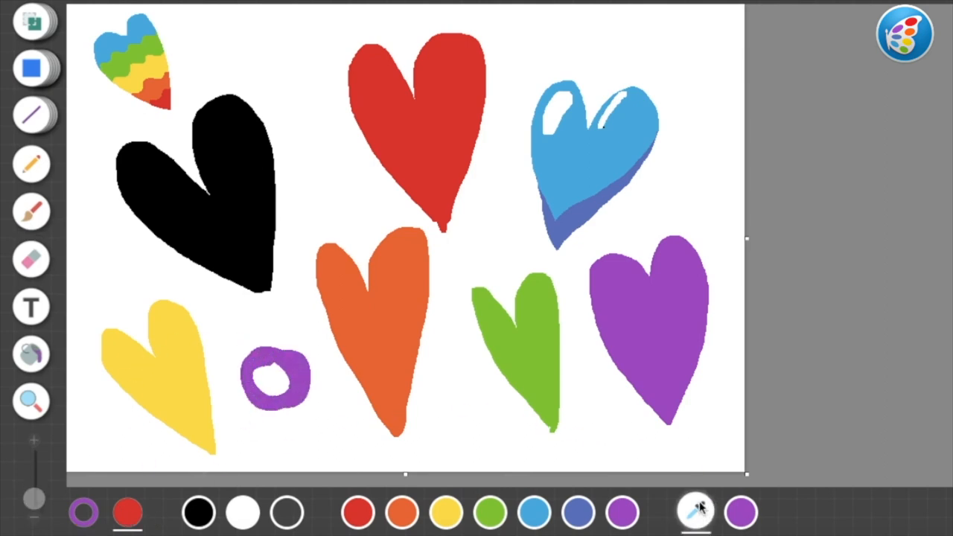